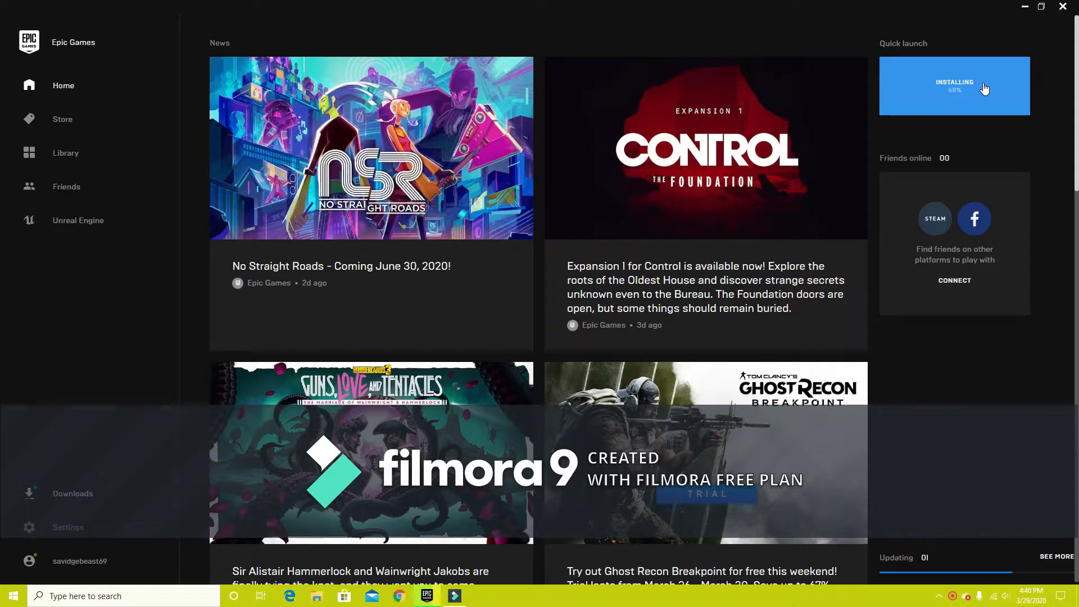
pyautogui.moveTo(925, 82)
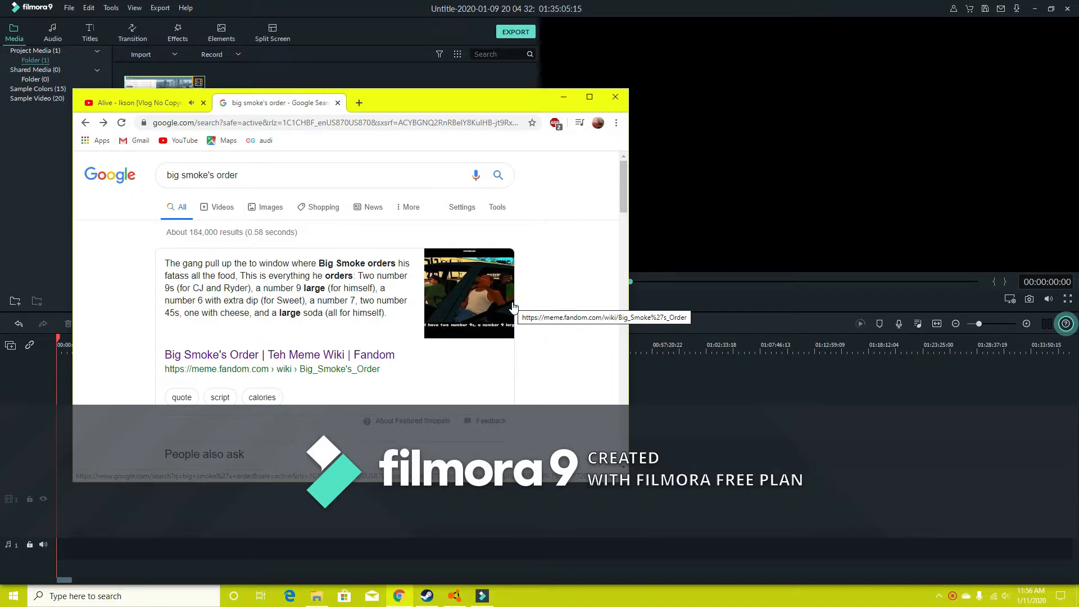
pyautogui.moveTo(251, 285)
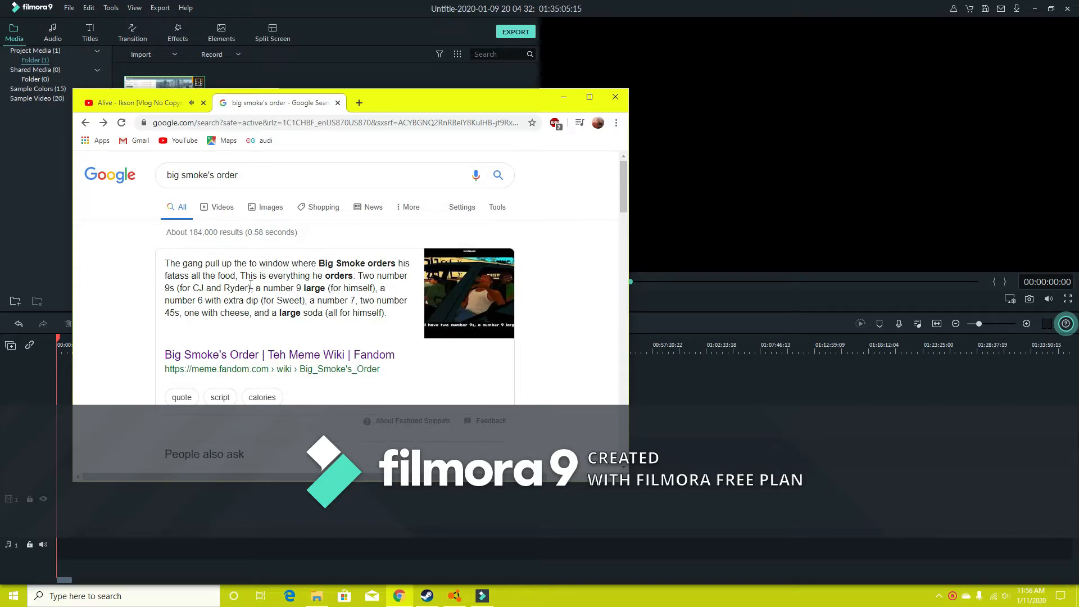
# Step: Highlight 'and Ryder' in the featured answer and go to the Images results for Big Smoke's order
pyautogui.doubleClick(227, 288)
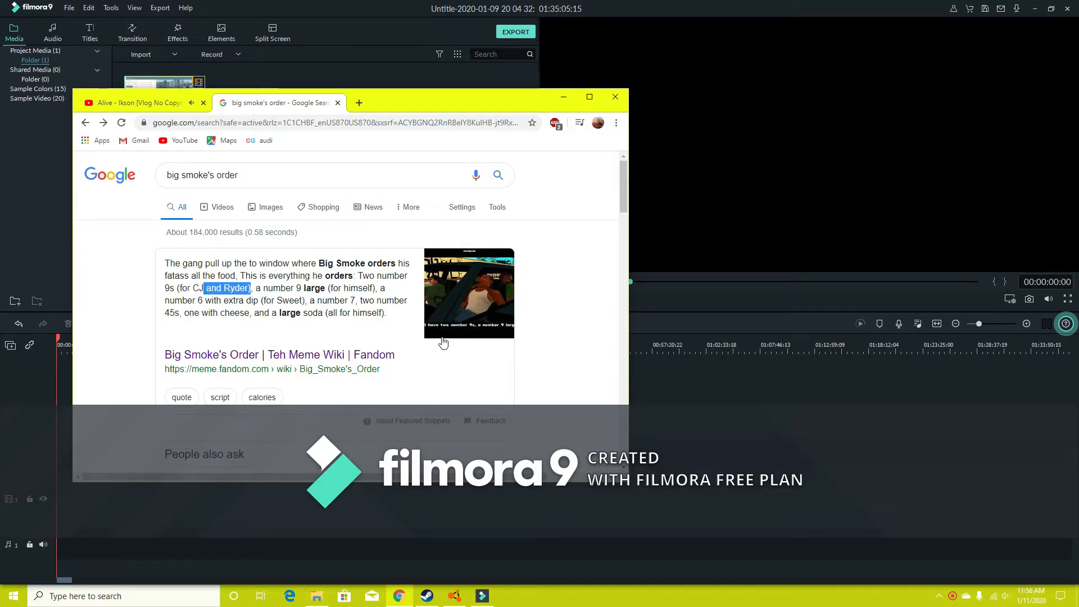
pyautogui.click(271, 206)
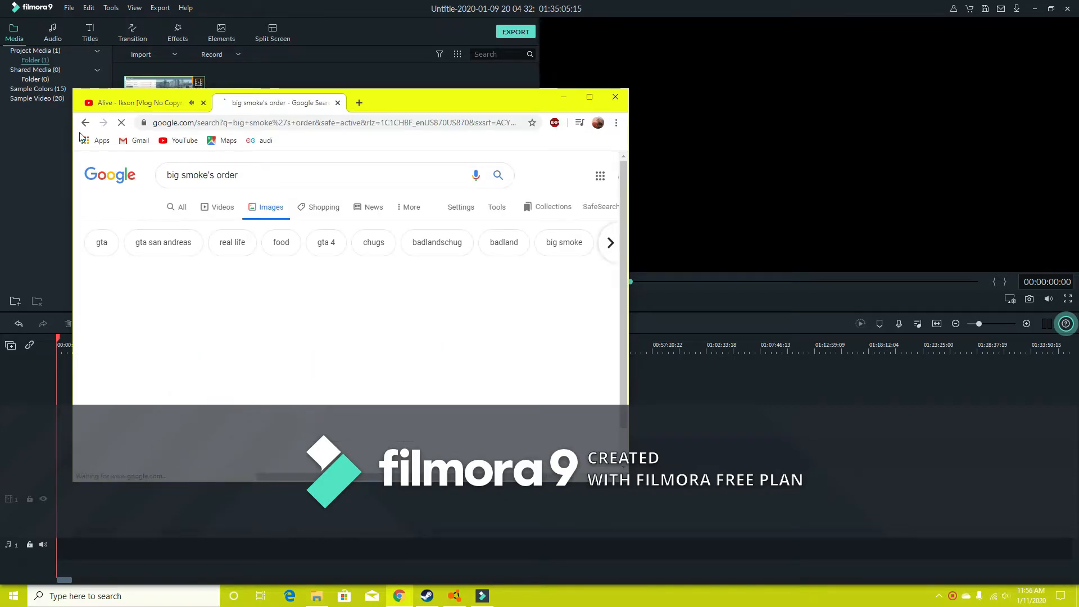
# Step: Return to the All results featured answer, then close the search tab to reveal the YouTube video page
pyautogui.click(85, 123)
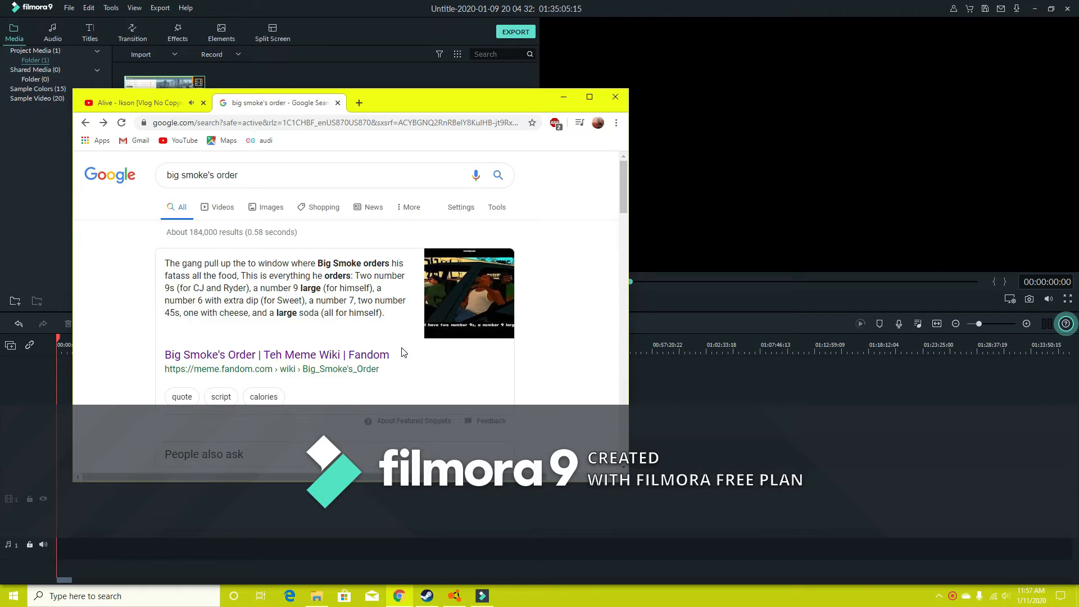
pyautogui.moveTo(388, 289)
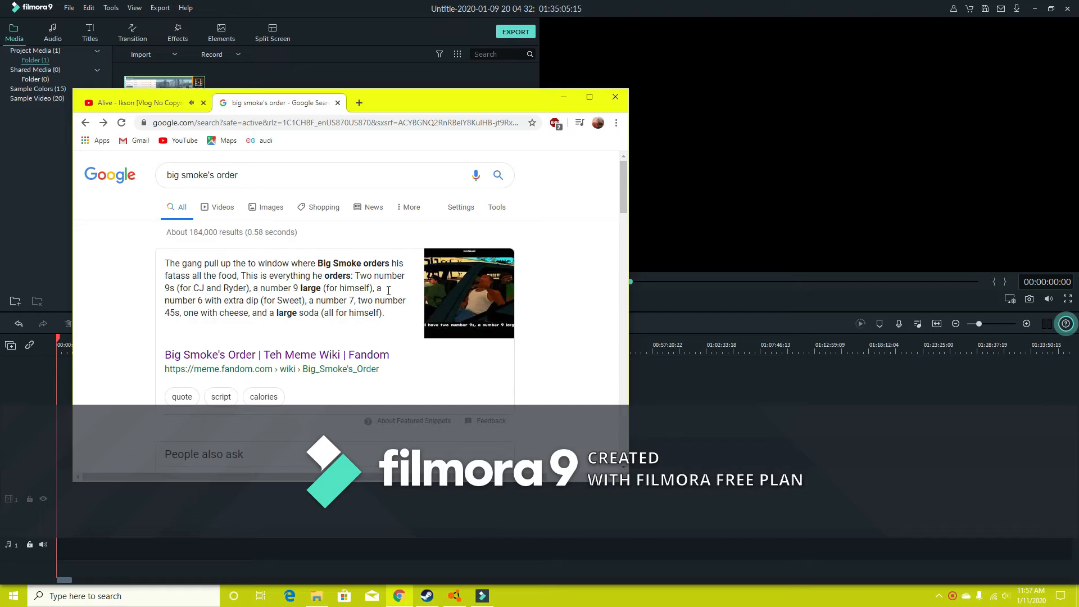
pyautogui.moveTo(338, 103)
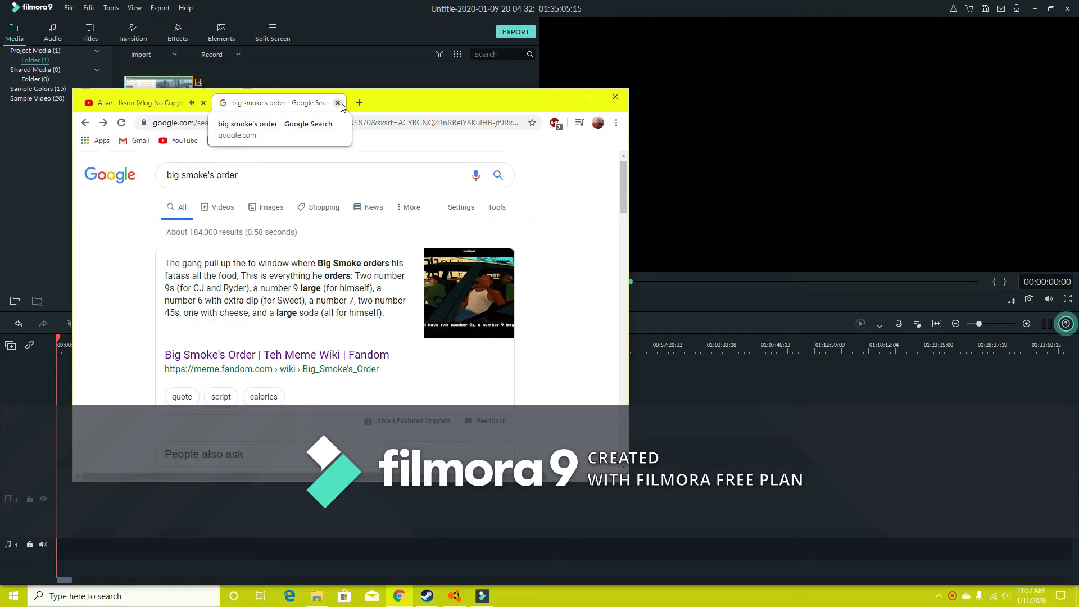
pyautogui.click(339, 102)
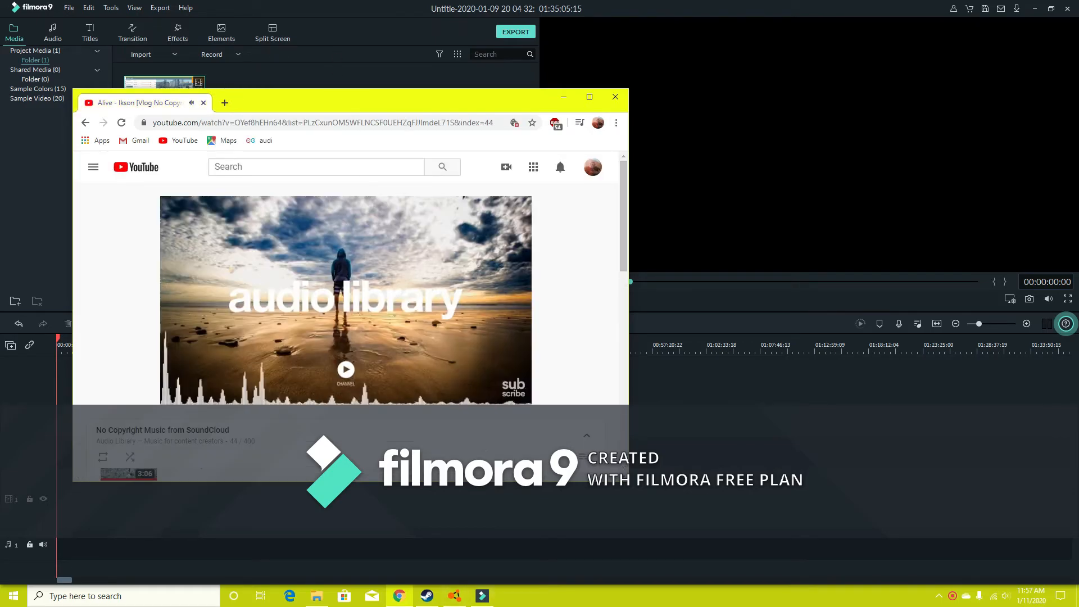